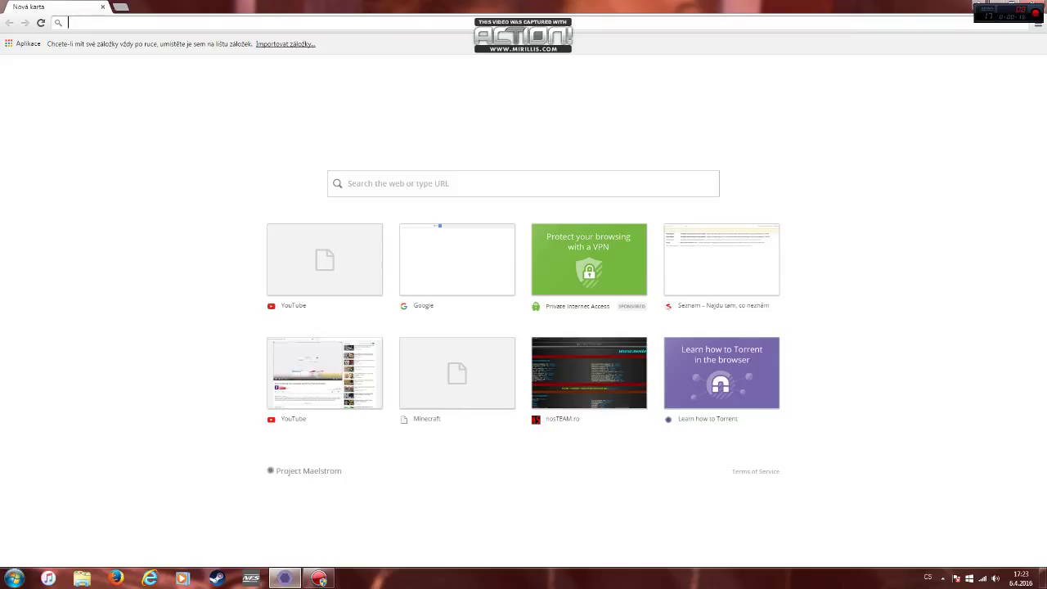
# Step: Go to Google from the address bar and start a search for Action
pyautogui.write('google.cz')
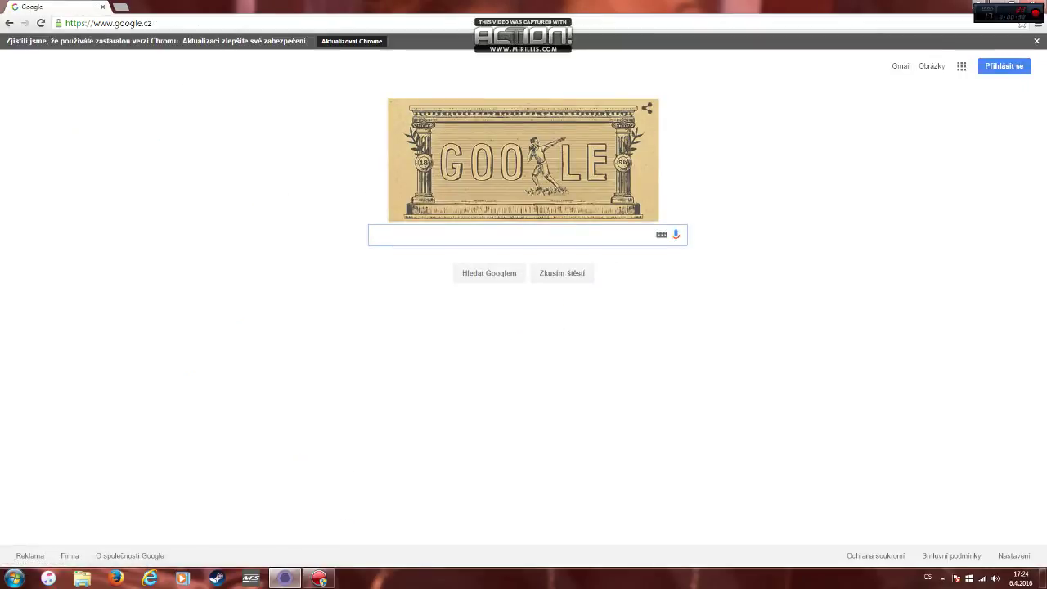
pyautogui.write('Action')
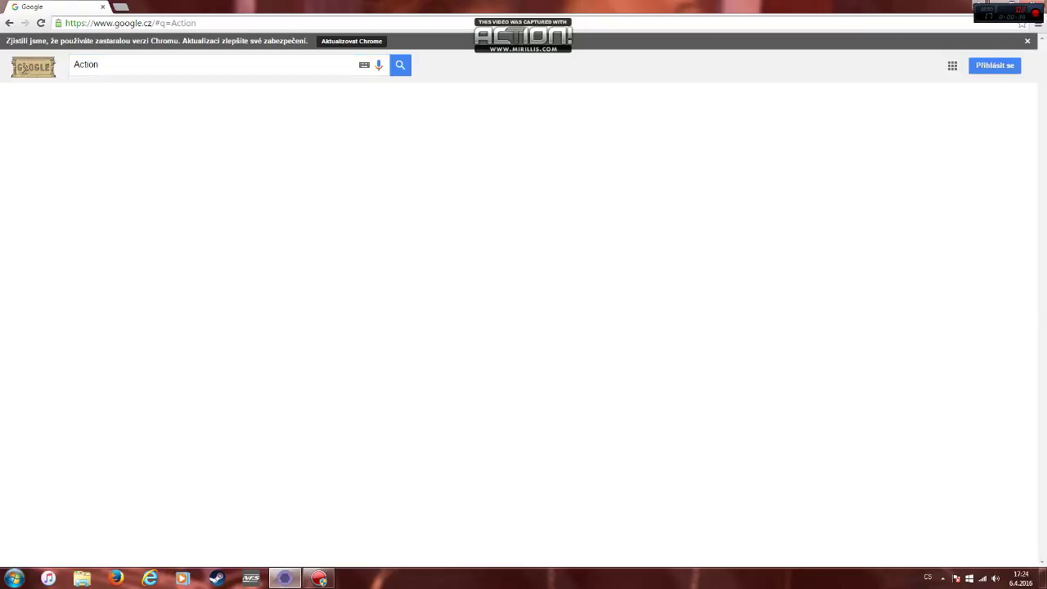
# Step: Run the search and follow the top result to Mirillis's Action! product page
pyautogui.click(399, 66)
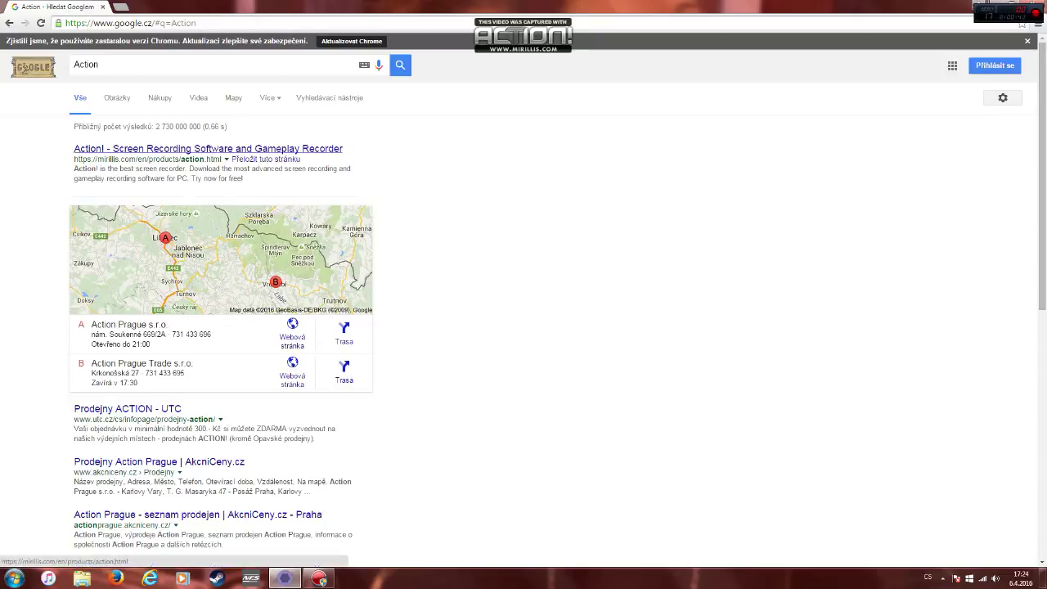
pyautogui.click(208, 147)
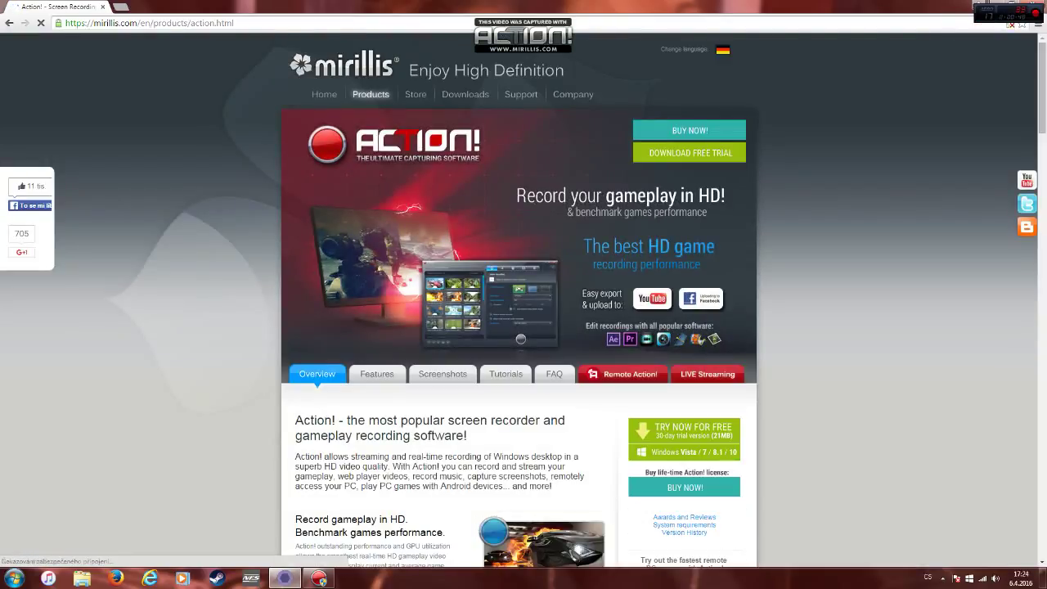
pyautogui.click(520, 93)
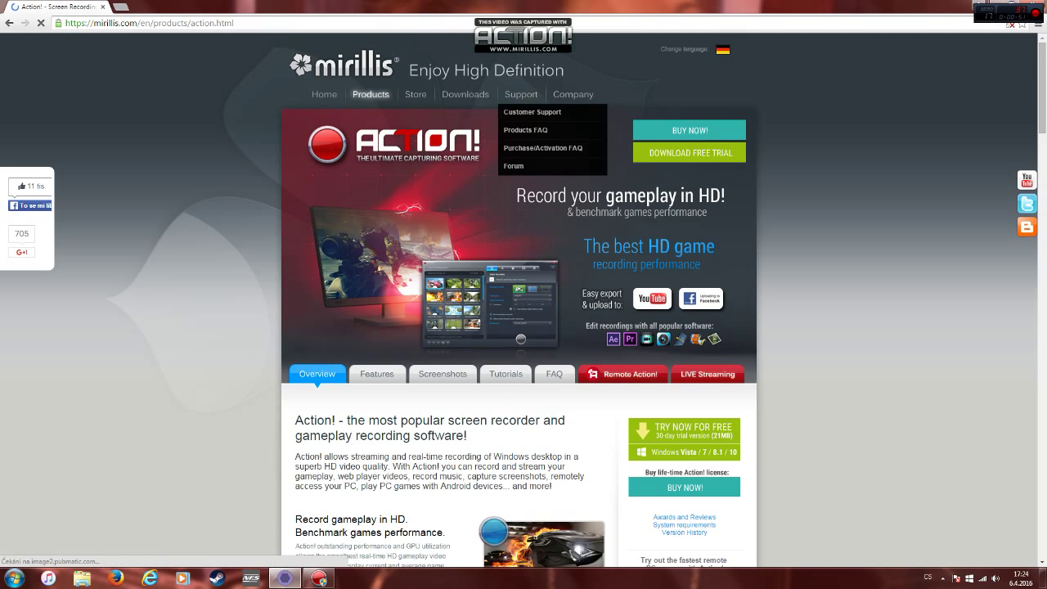
pyautogui.scroll(-3)
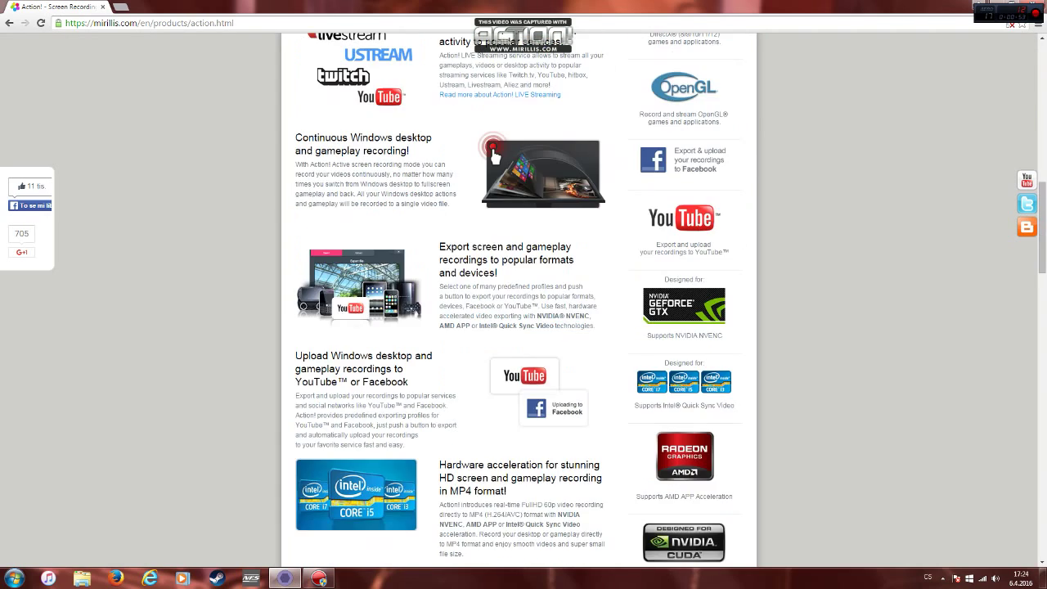
pyautogui.scroll(3)
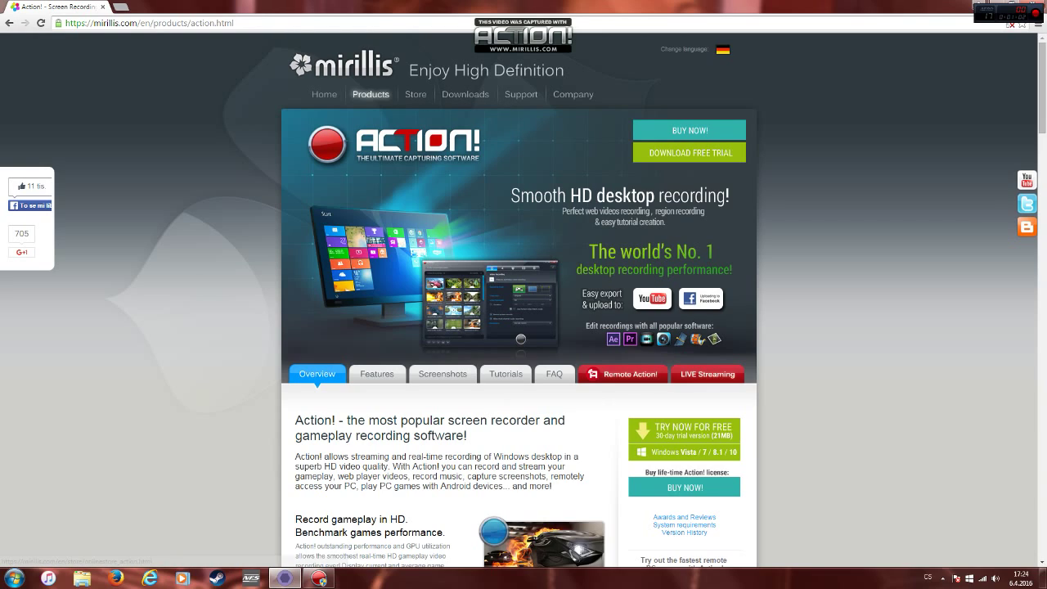
pyautogui.scroll(-3)
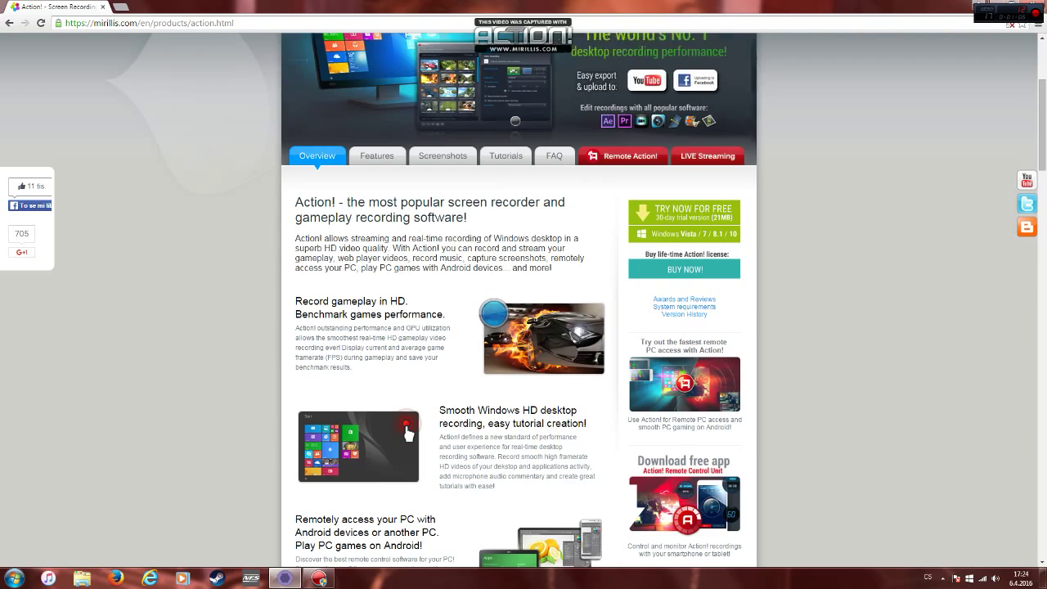
pyautogui.scroll(-3)
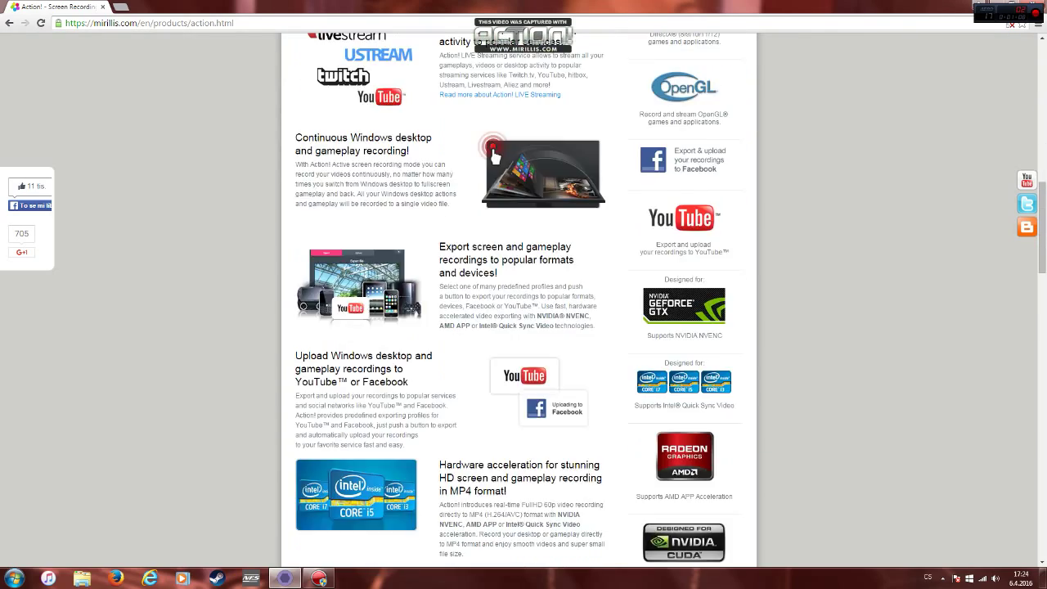
pyautogui.scroll(-3)
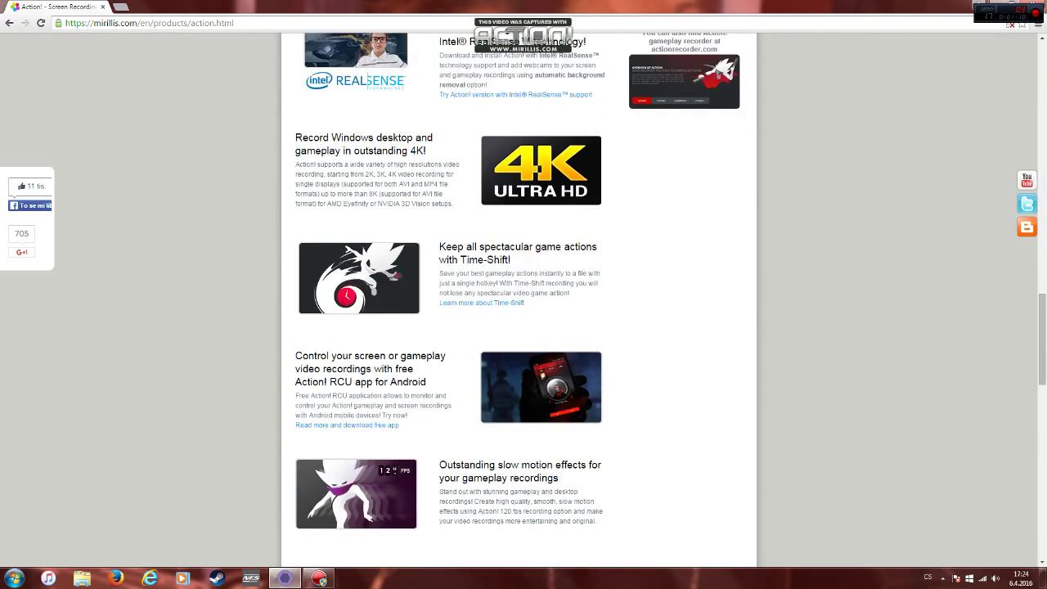
pyautogui.scroll(-3)
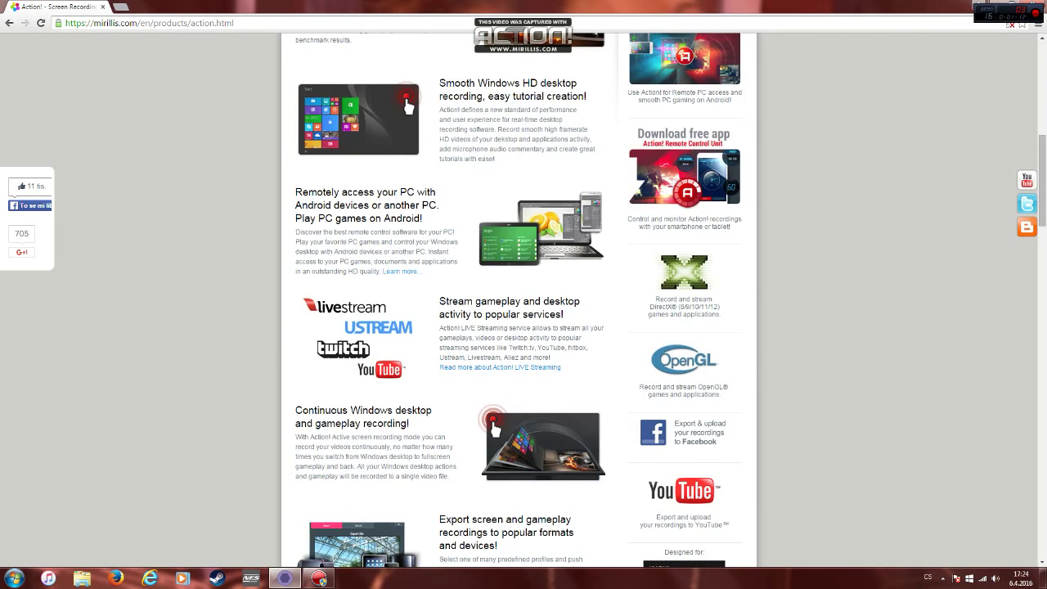
pyautogui.scroll(3)
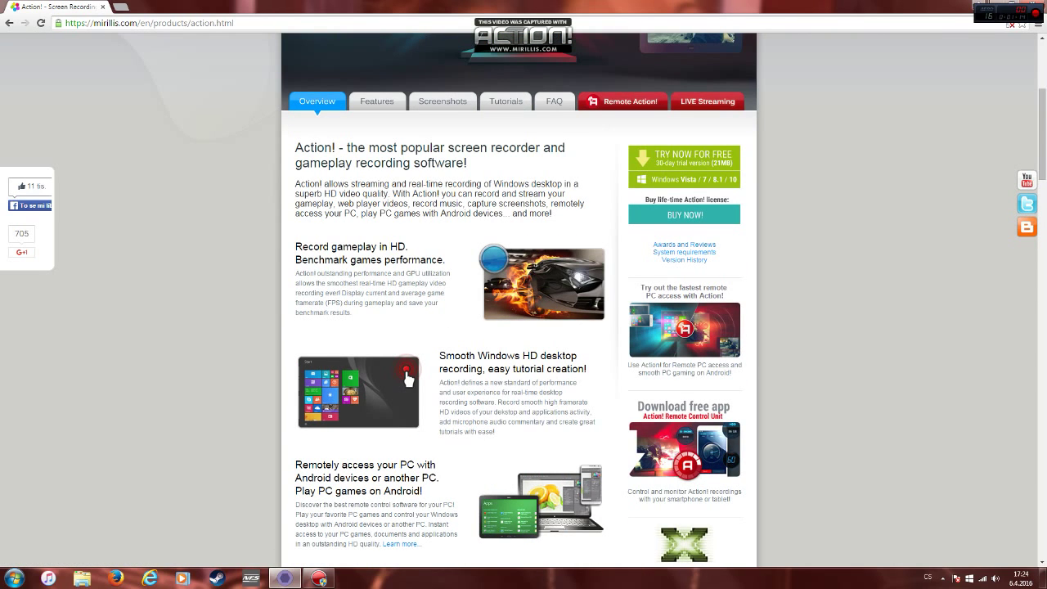
pyautogui.scroll(3)
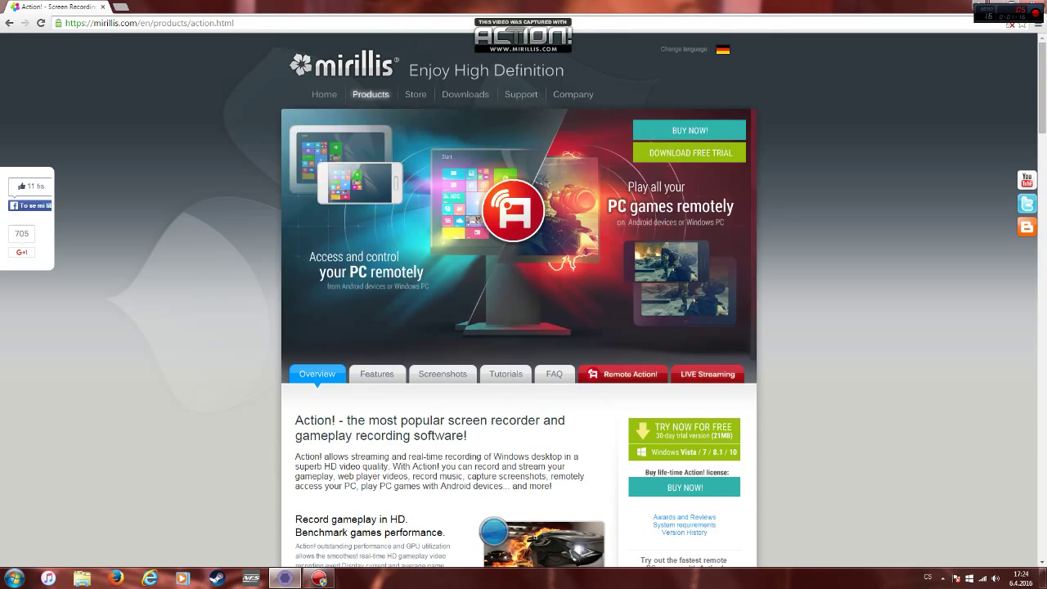
pyautogui.scroll(-3)
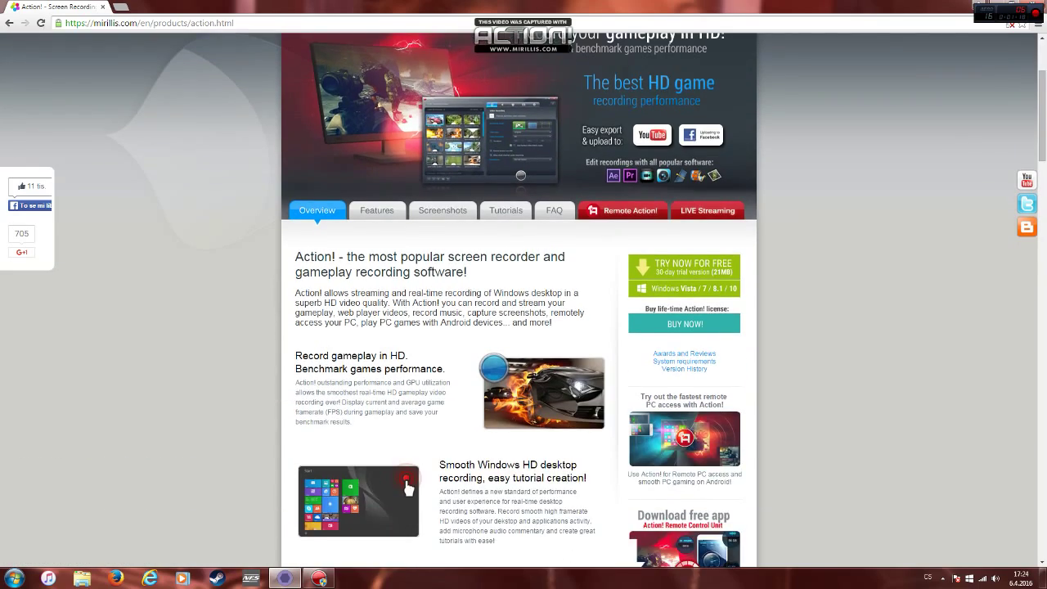
pyautogui.scroll(-3)
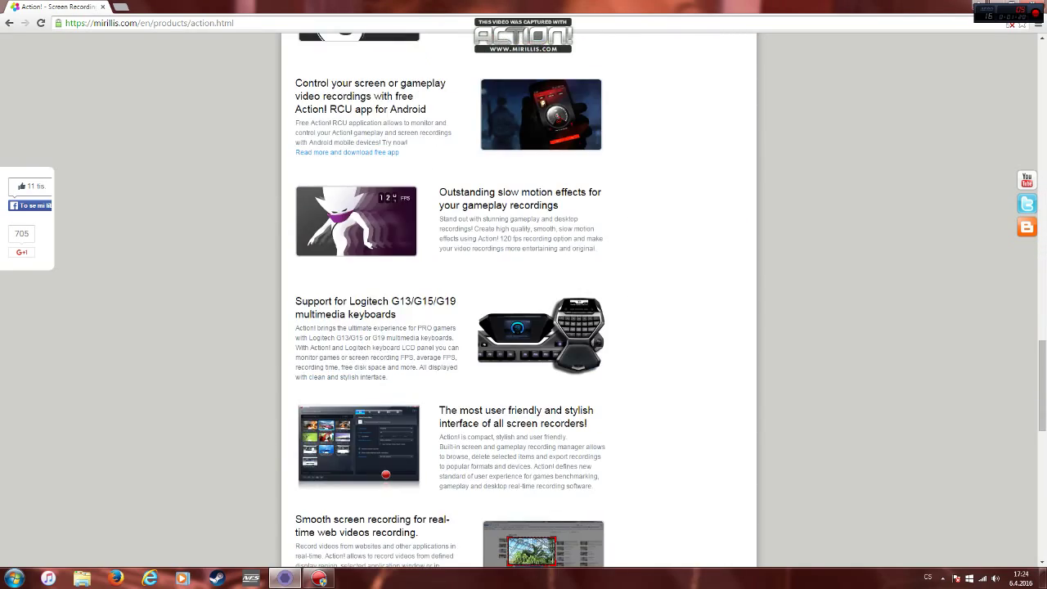
pyautogui.scroll(-3)
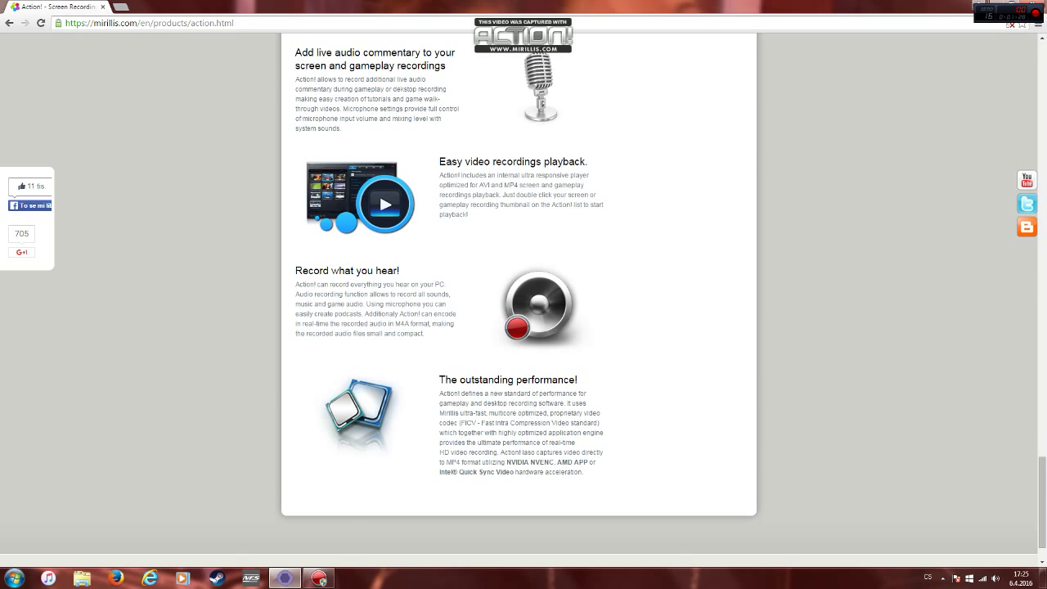
pyautogui.scroll(-3)
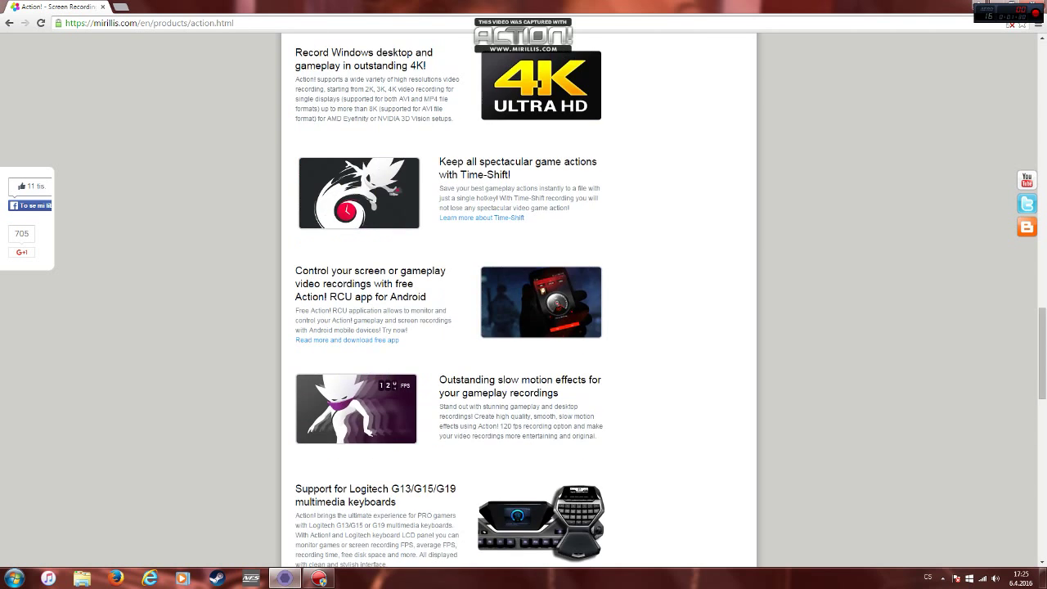
pyautogui.scroll(3)
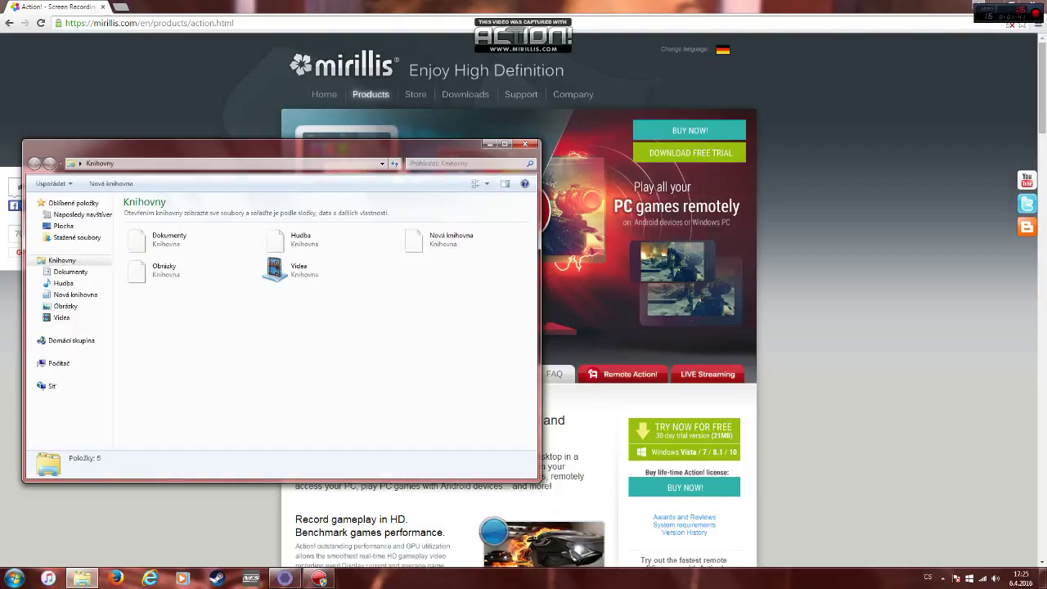
# Step: Filter the Downloads folder's installer files with a search for 'ad'
pyautogui.click(77, 238)
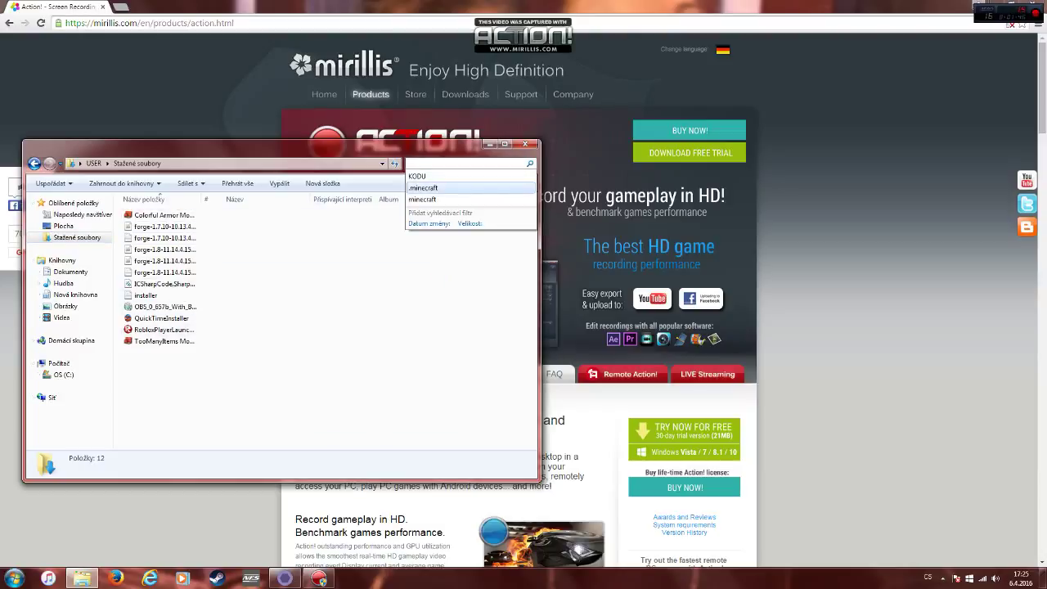
pyautogui.write('a')
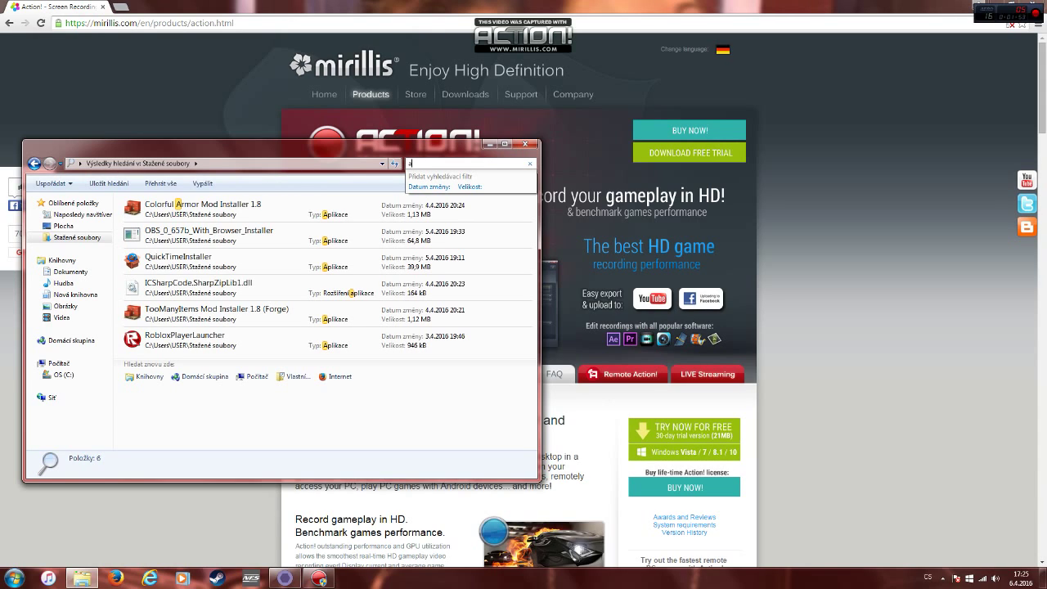
pyautogui.write('d')
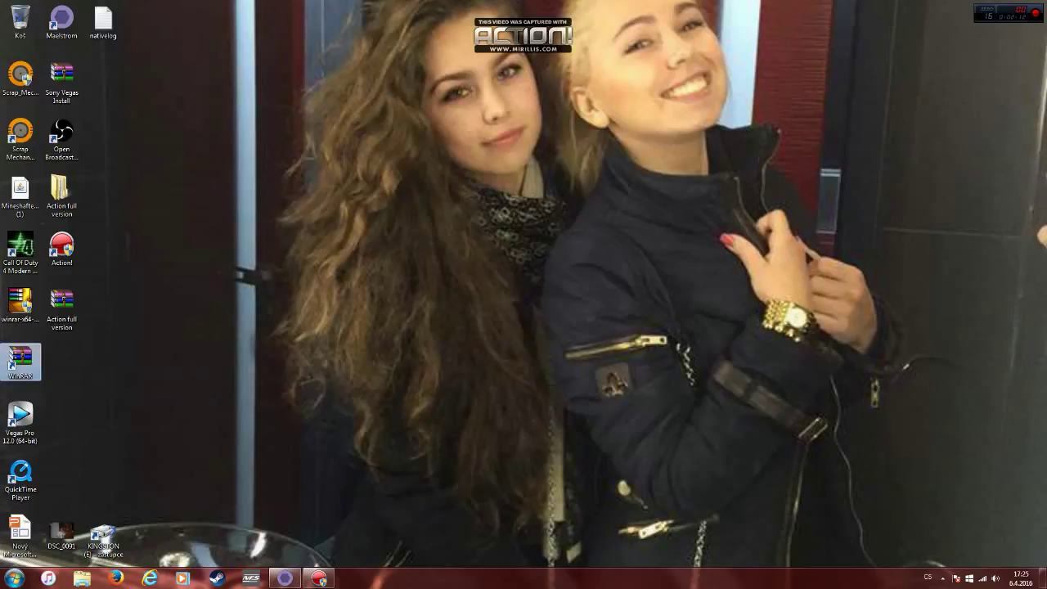
# Step: Launch and close WinRAR, then bring up the desktop Action full version archive
pyautogui.click(20, 362)
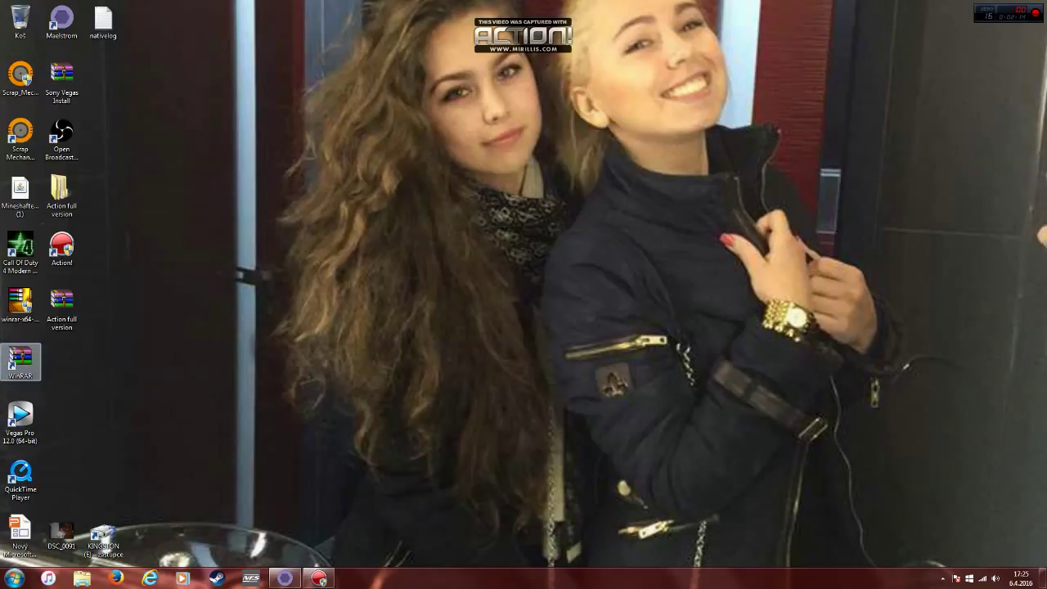
pyautogui.doubleClick(20, 361)
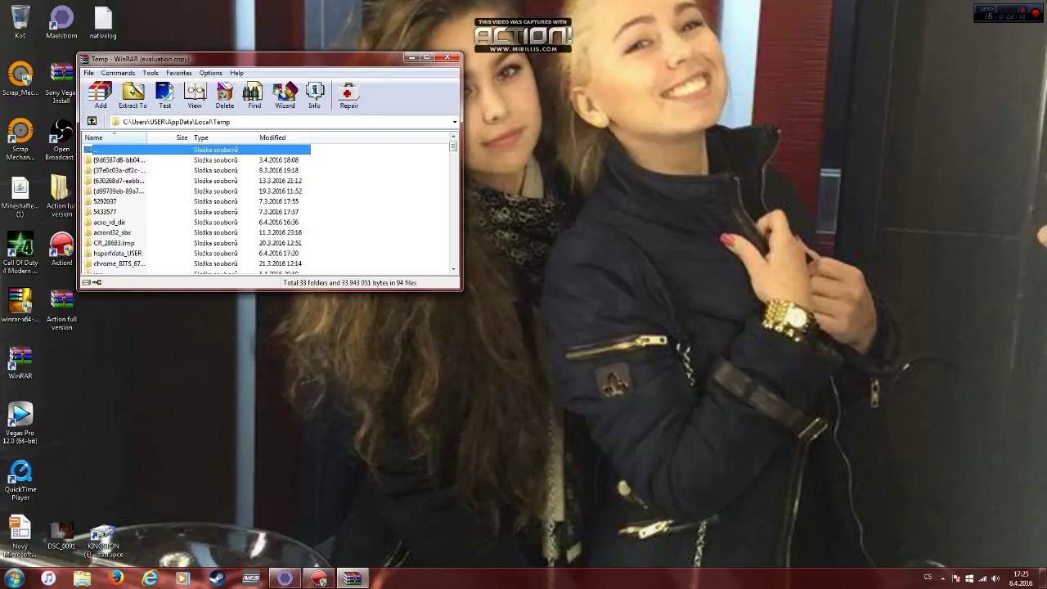
pyautogui.click(448, 56)
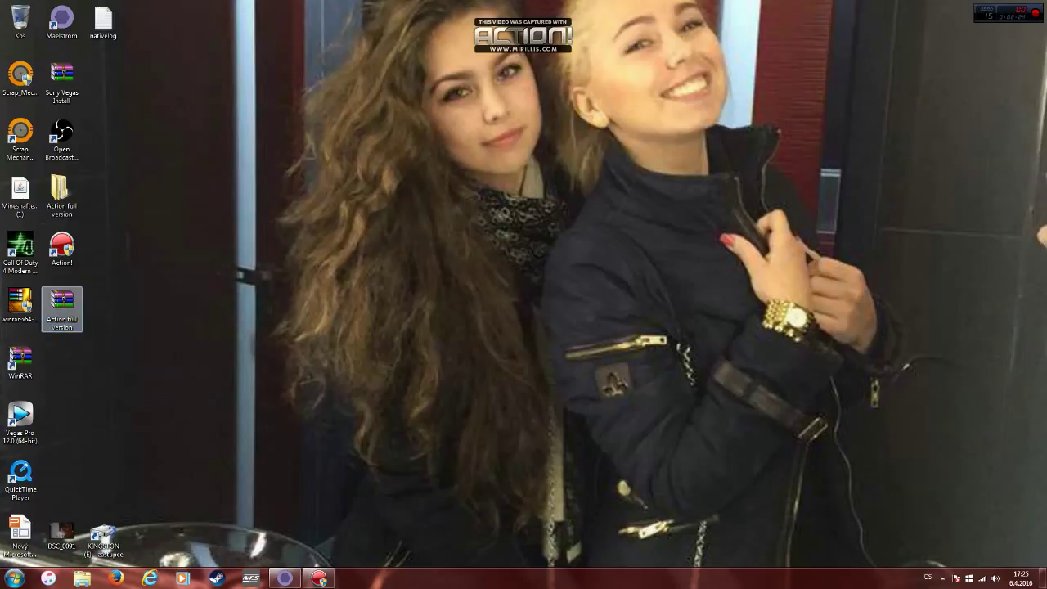
pyautogui.doubleClick(62, 308)
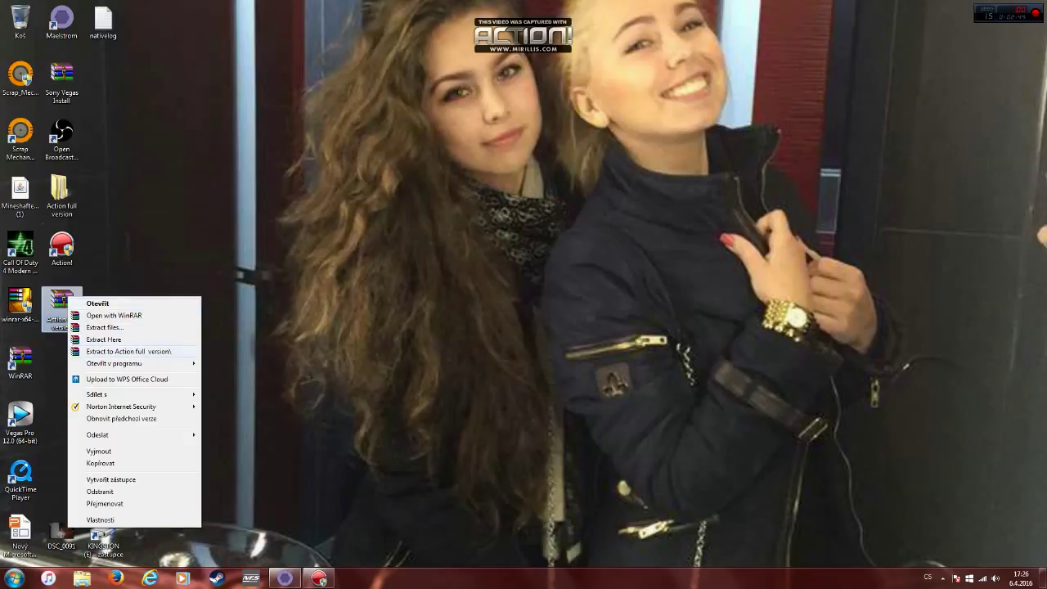
# Step: Extract to 'Action full version\', confirming Yes to replace each existing file
pyautogui.click(128, 350)
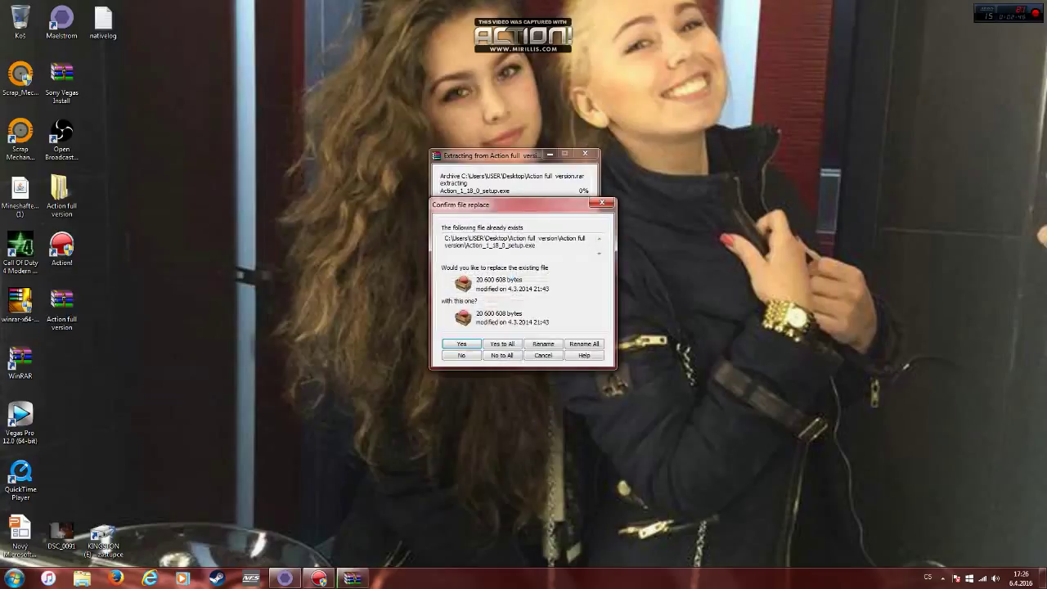
pyautogui.click(462, 344)
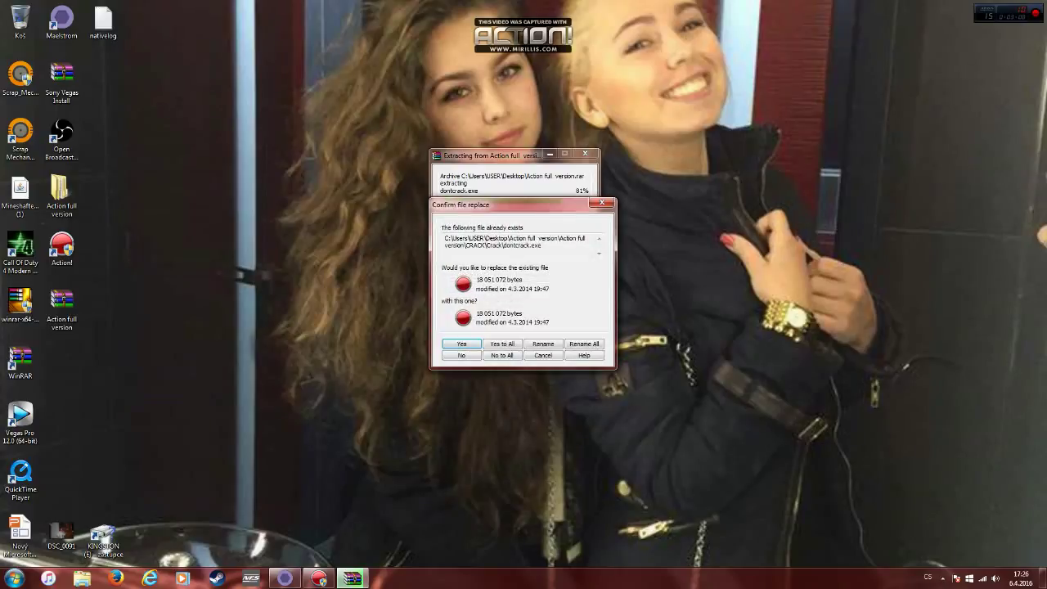
pyautogui.click(462, 343)
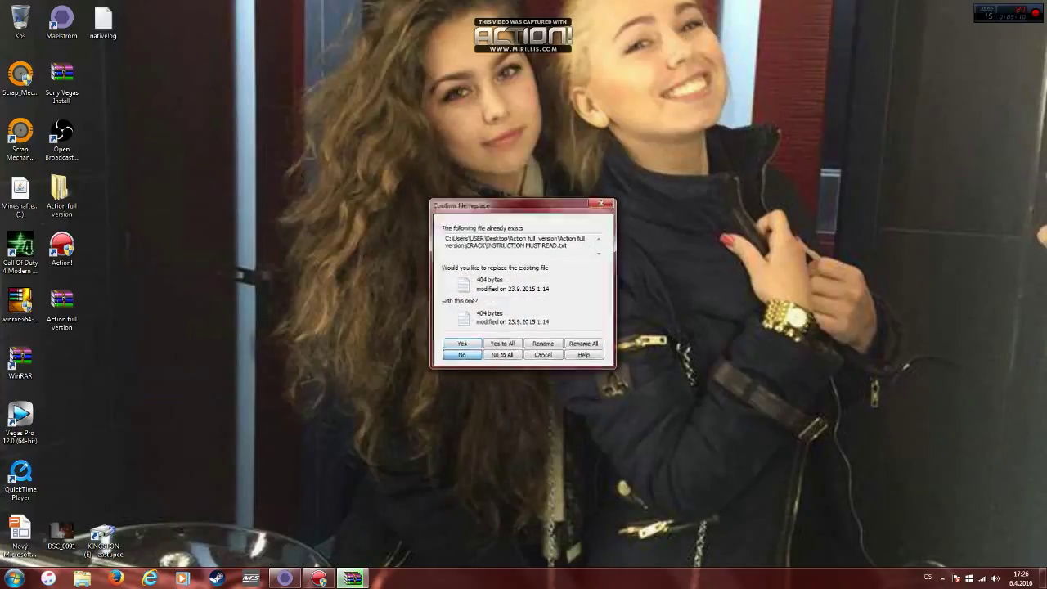
pyautogui.click(461, 343)
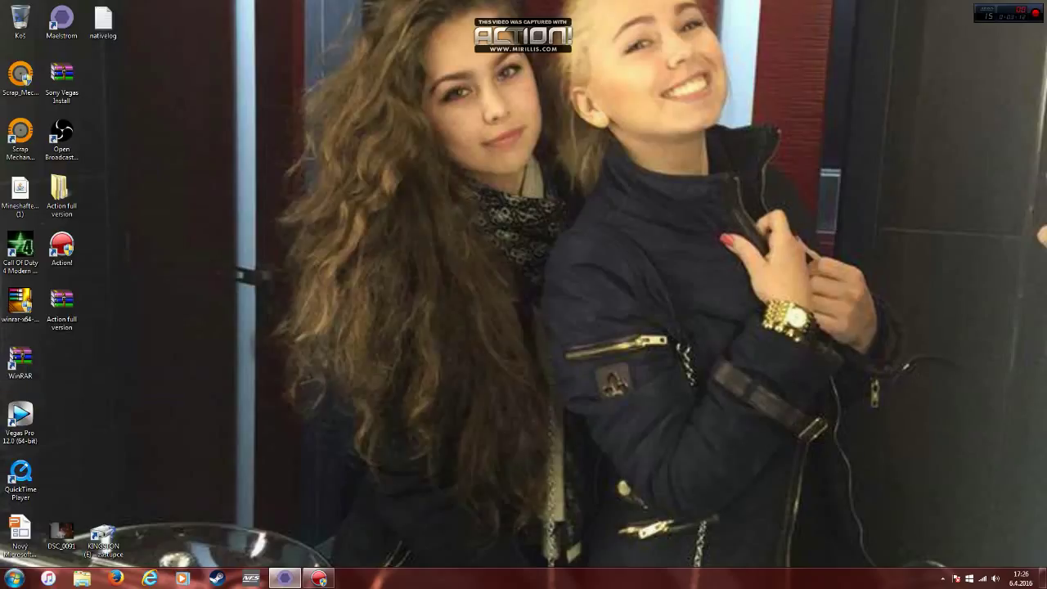
pyautogui.click(63, 248)
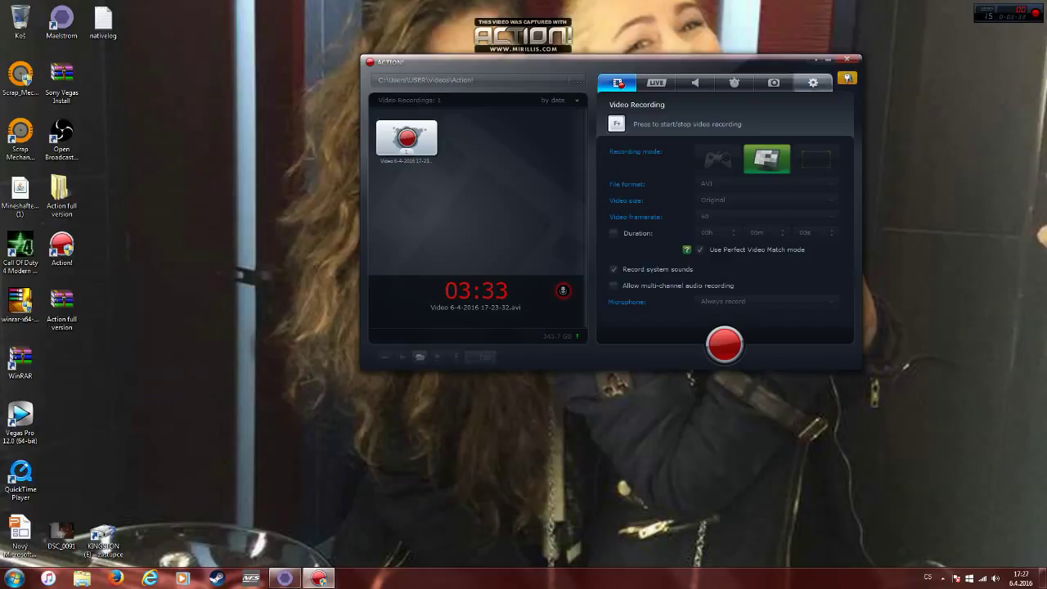
pyautogui.click(772, 82)
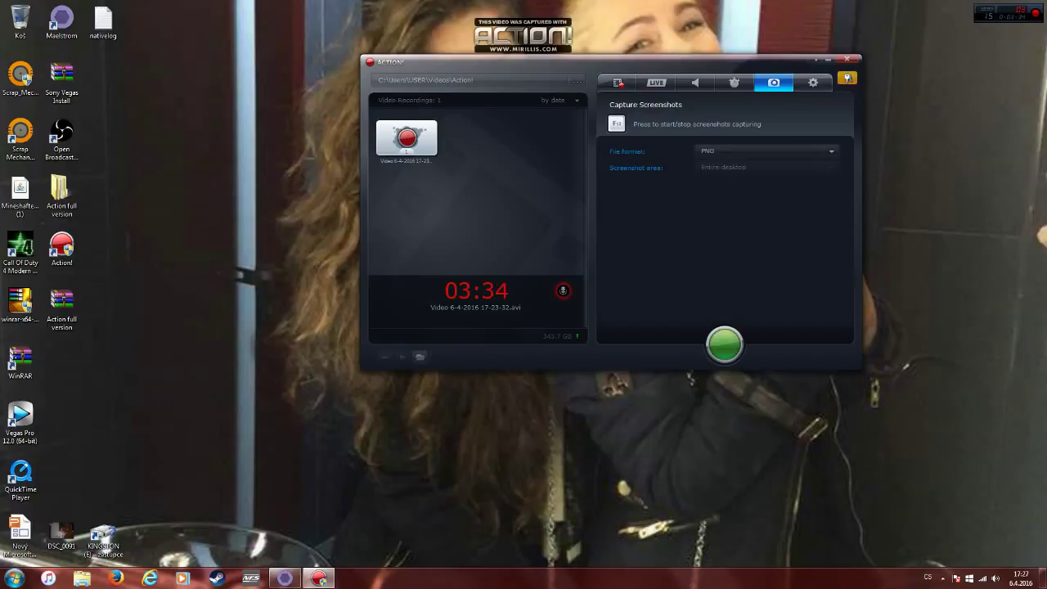
pyautogui.click(617, 82)
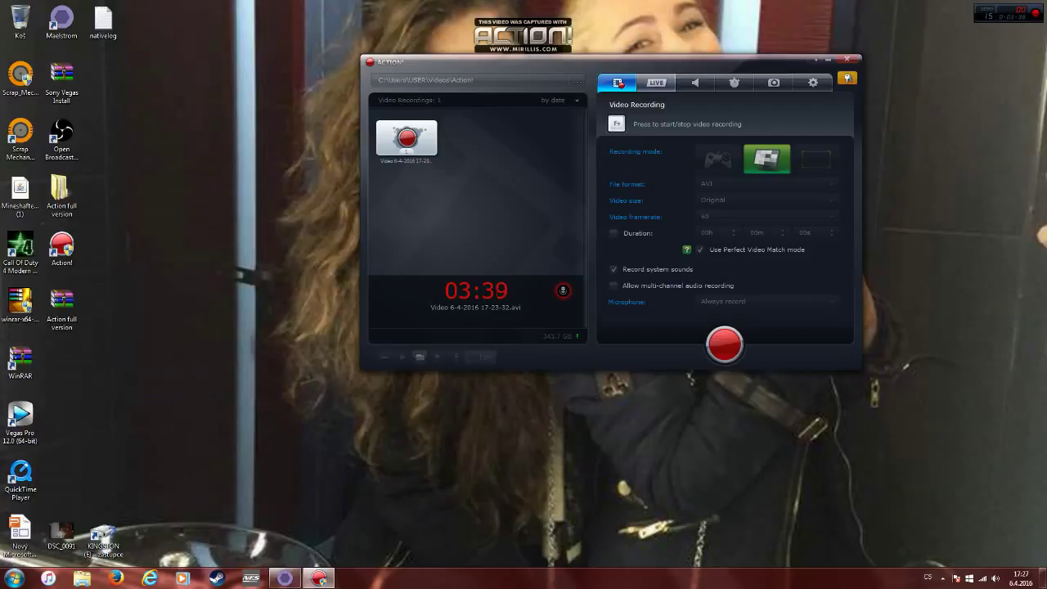
pyautogui.click(656, 81)
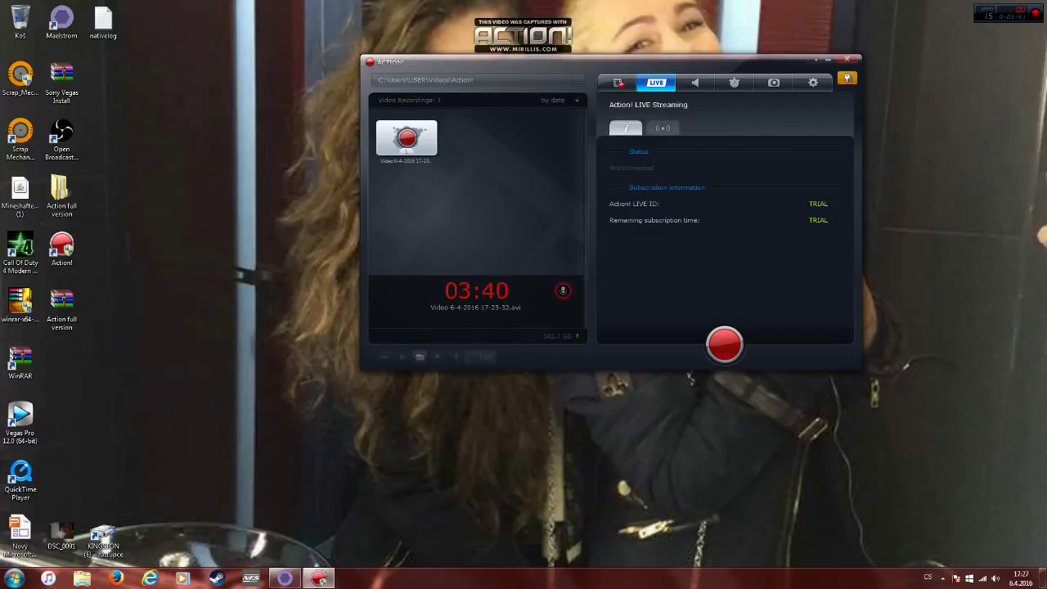
pyautogui.click(617, 82)
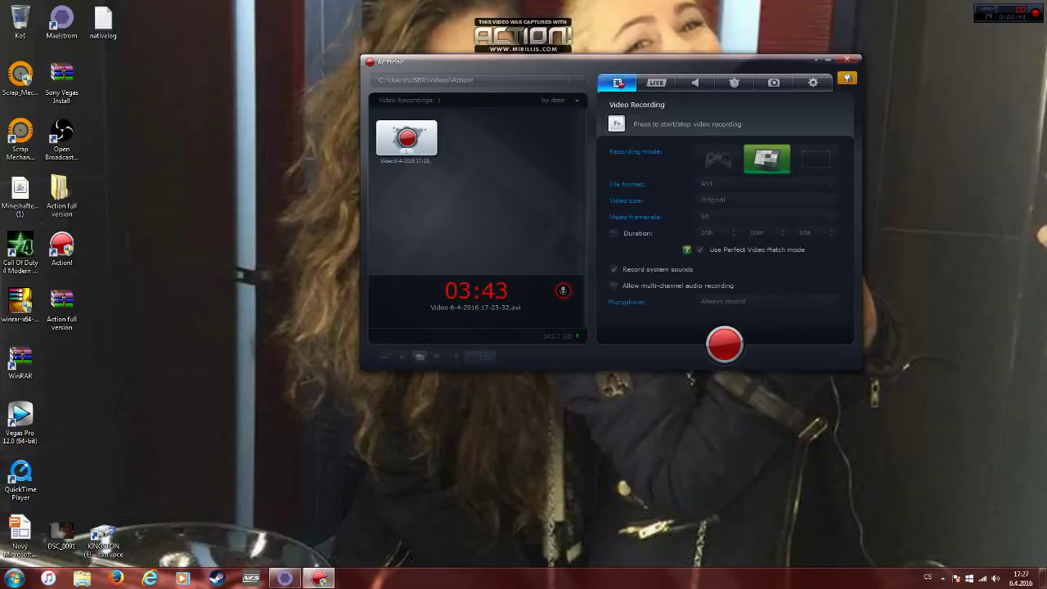